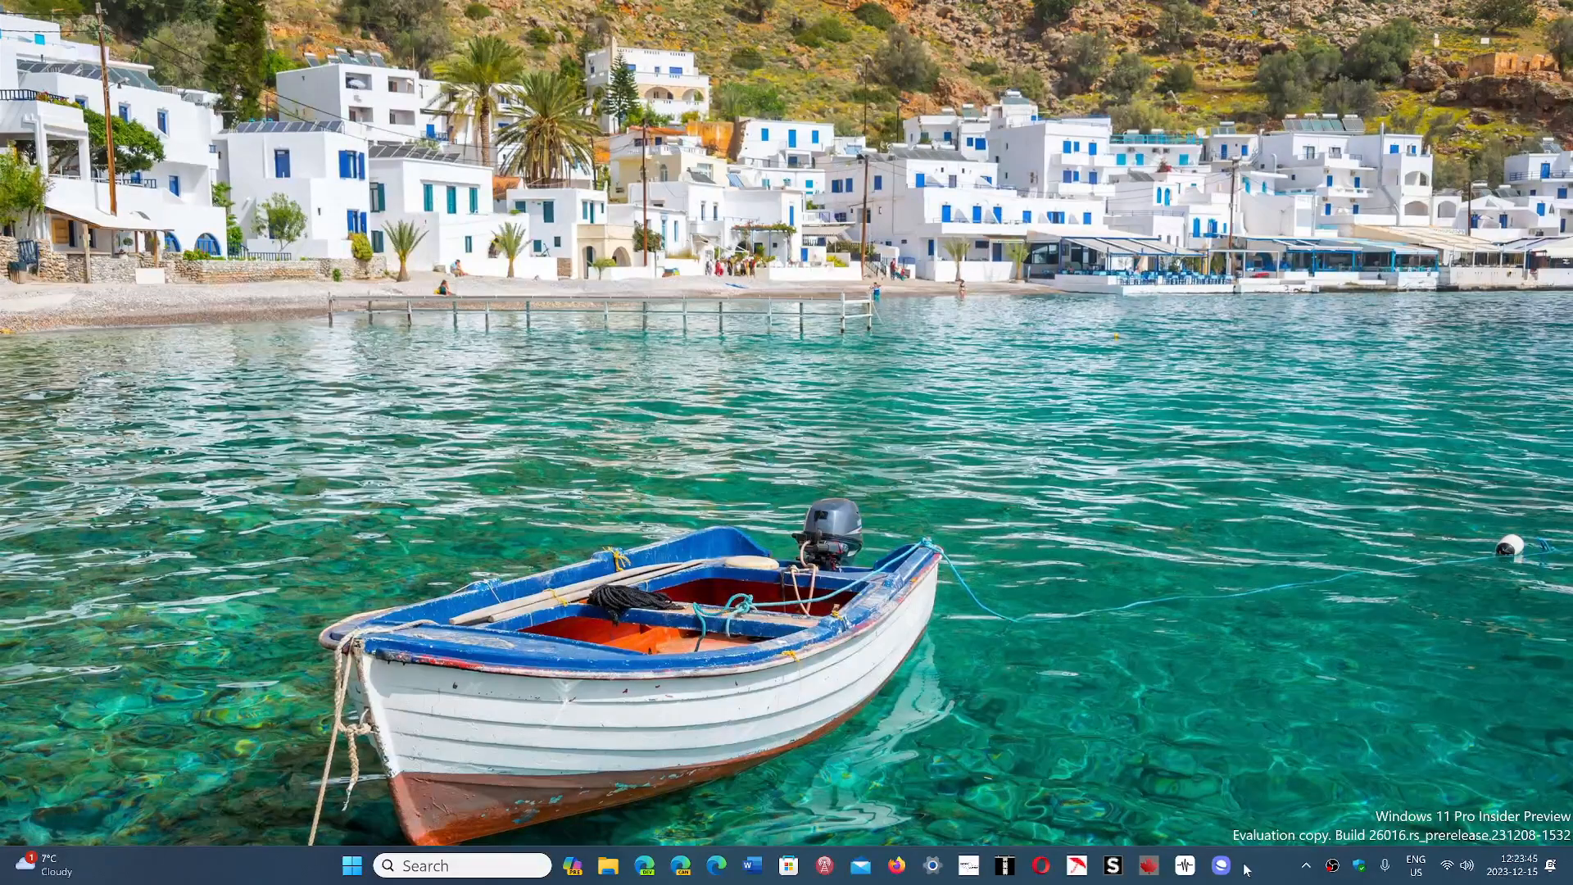
mouse_move(770, 533)
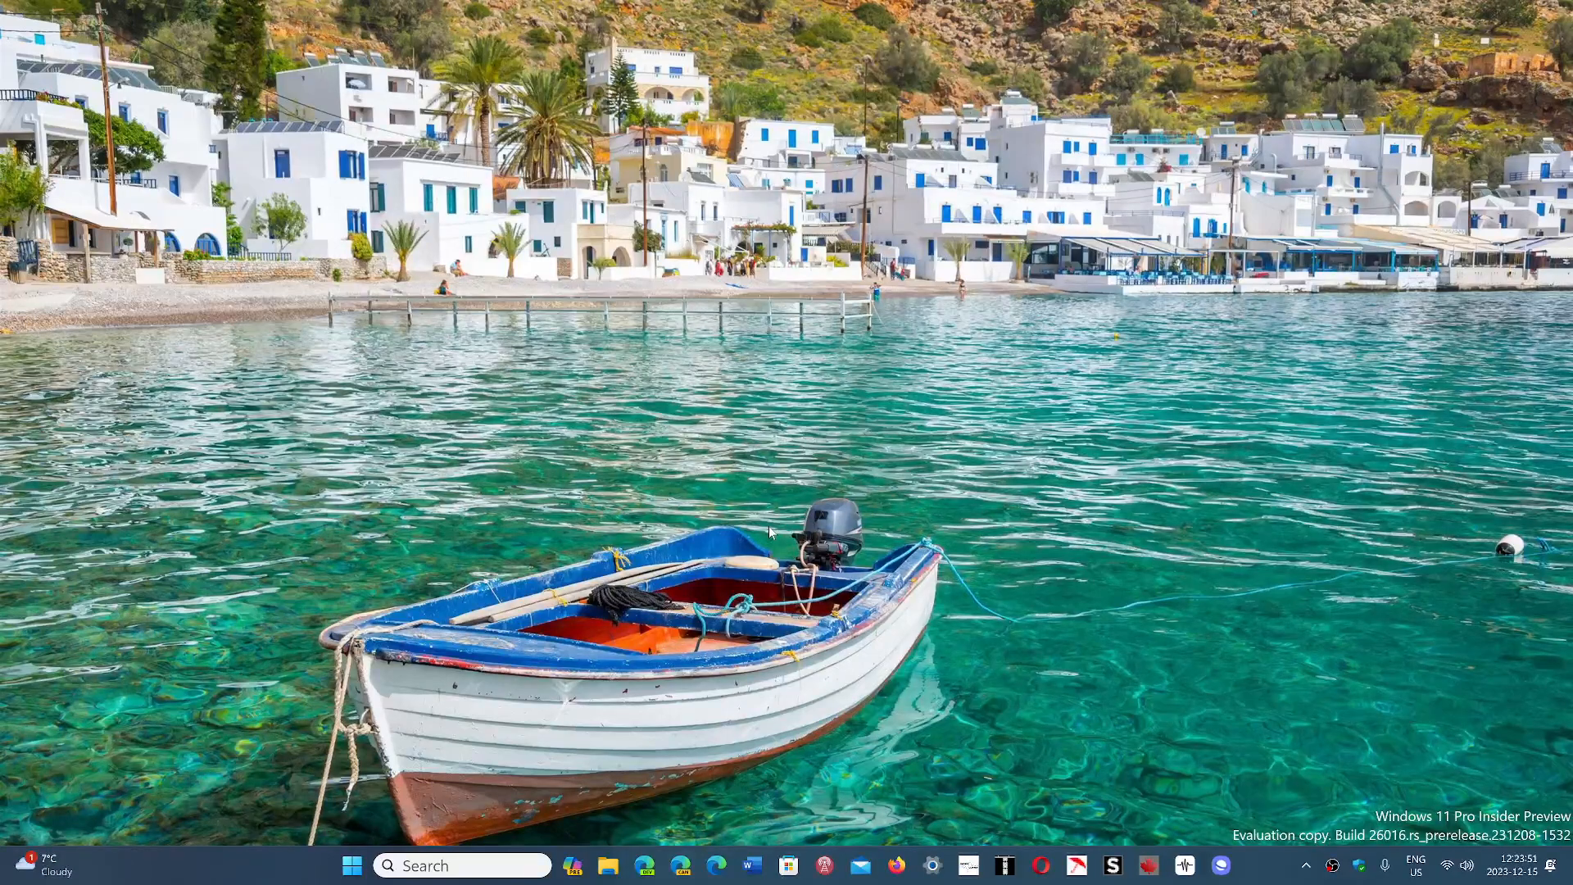
mouse_move(1234, 582)
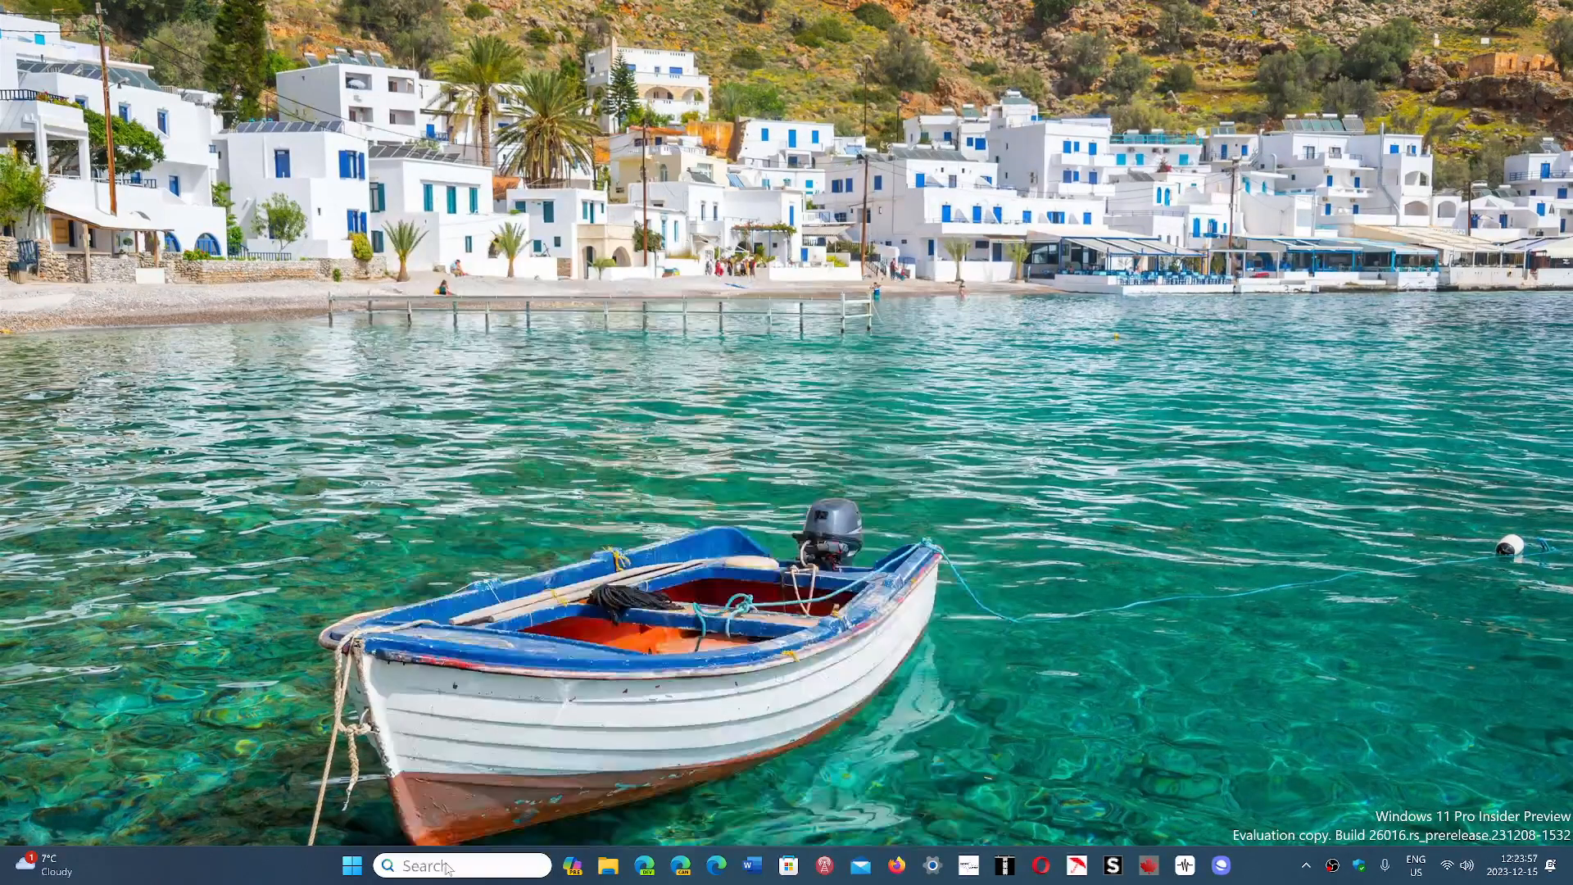
Launch Google Chrome from the taskbar search's Recent list, loading the meteo.gc.ca weather page.
click(350, 865)
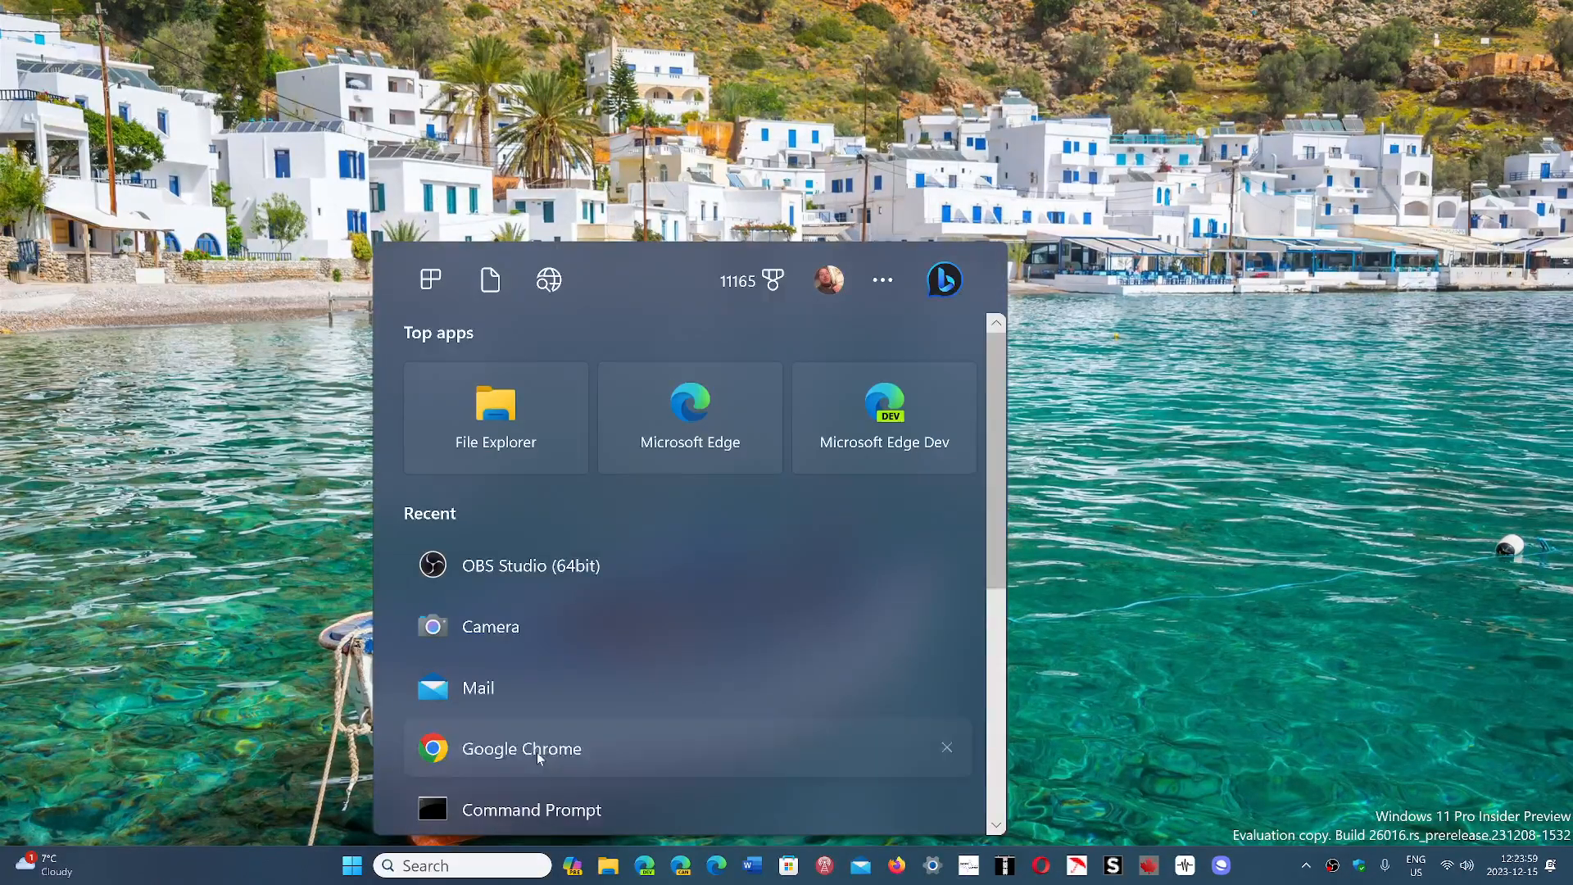
click(521, 748)
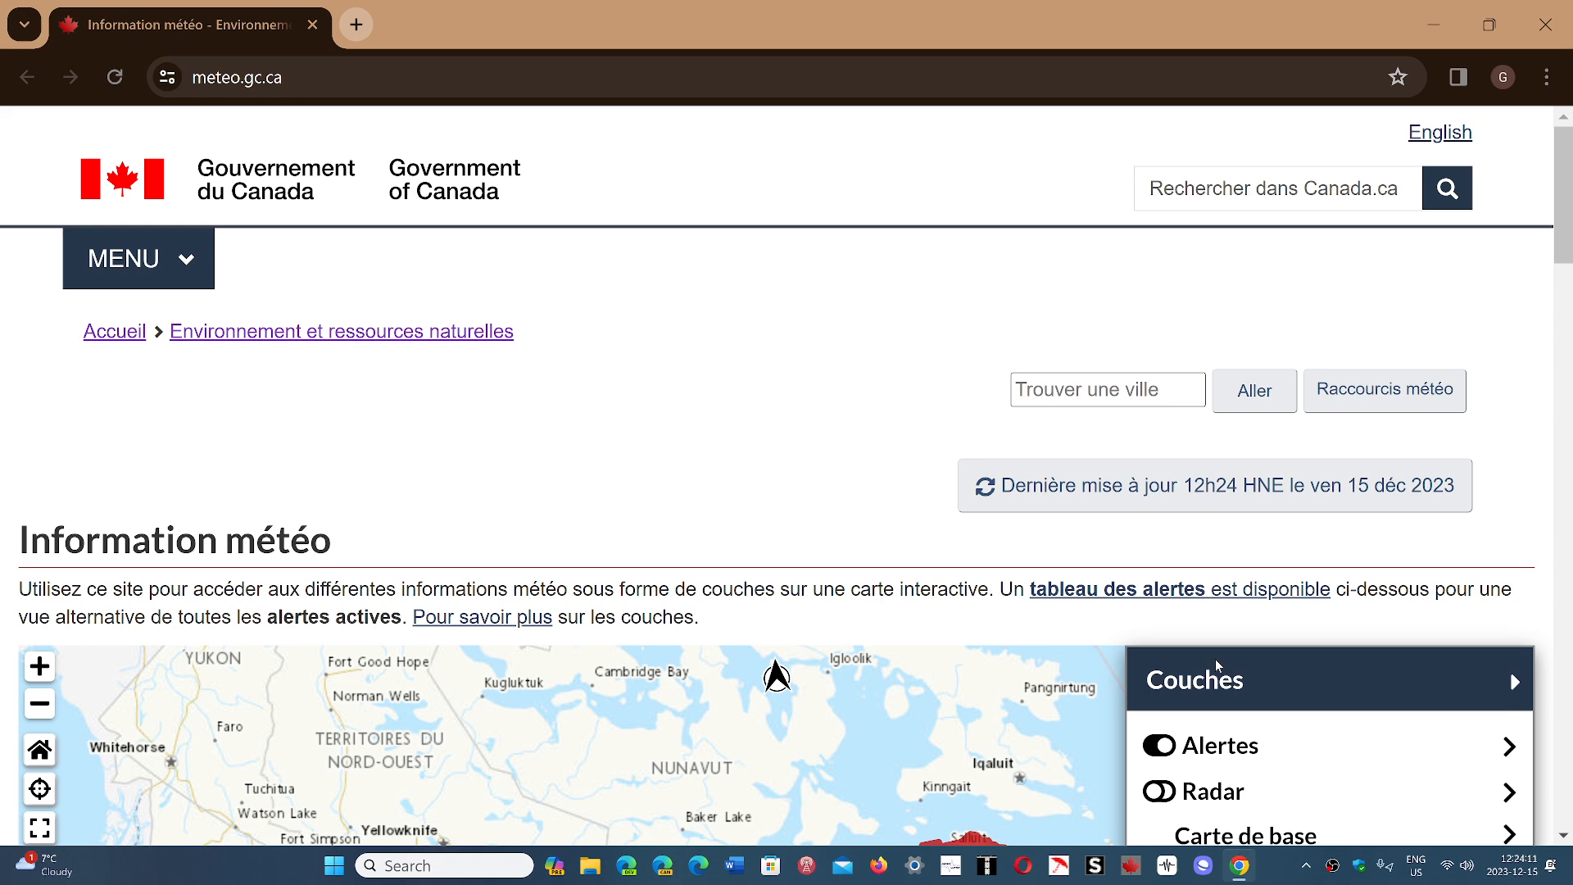
mouse_move(670, 478)
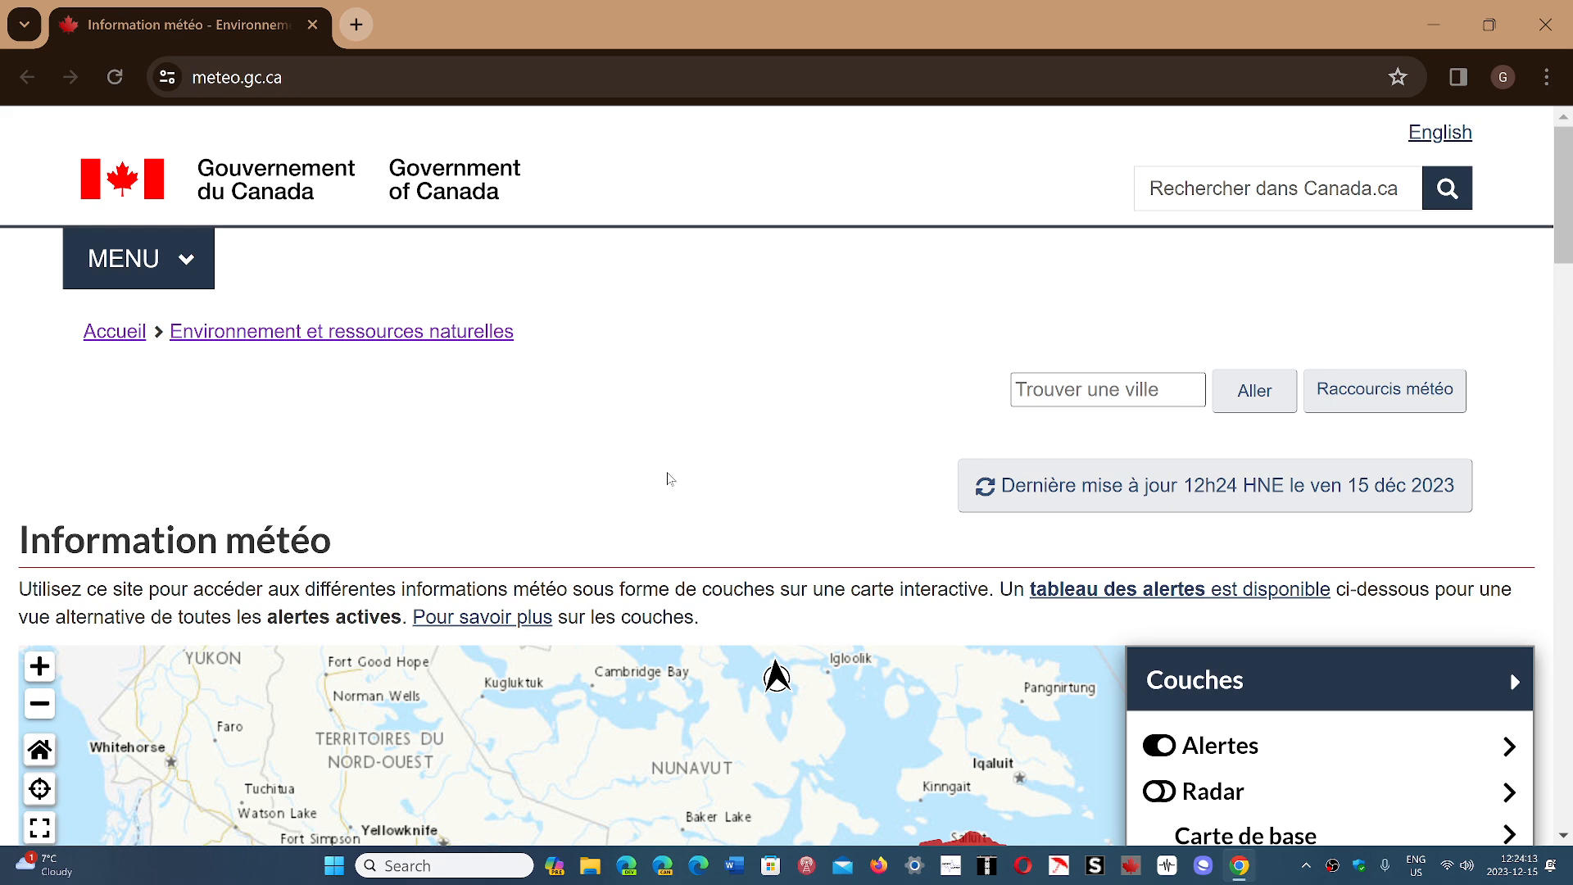
mouse_move(1141, 111)
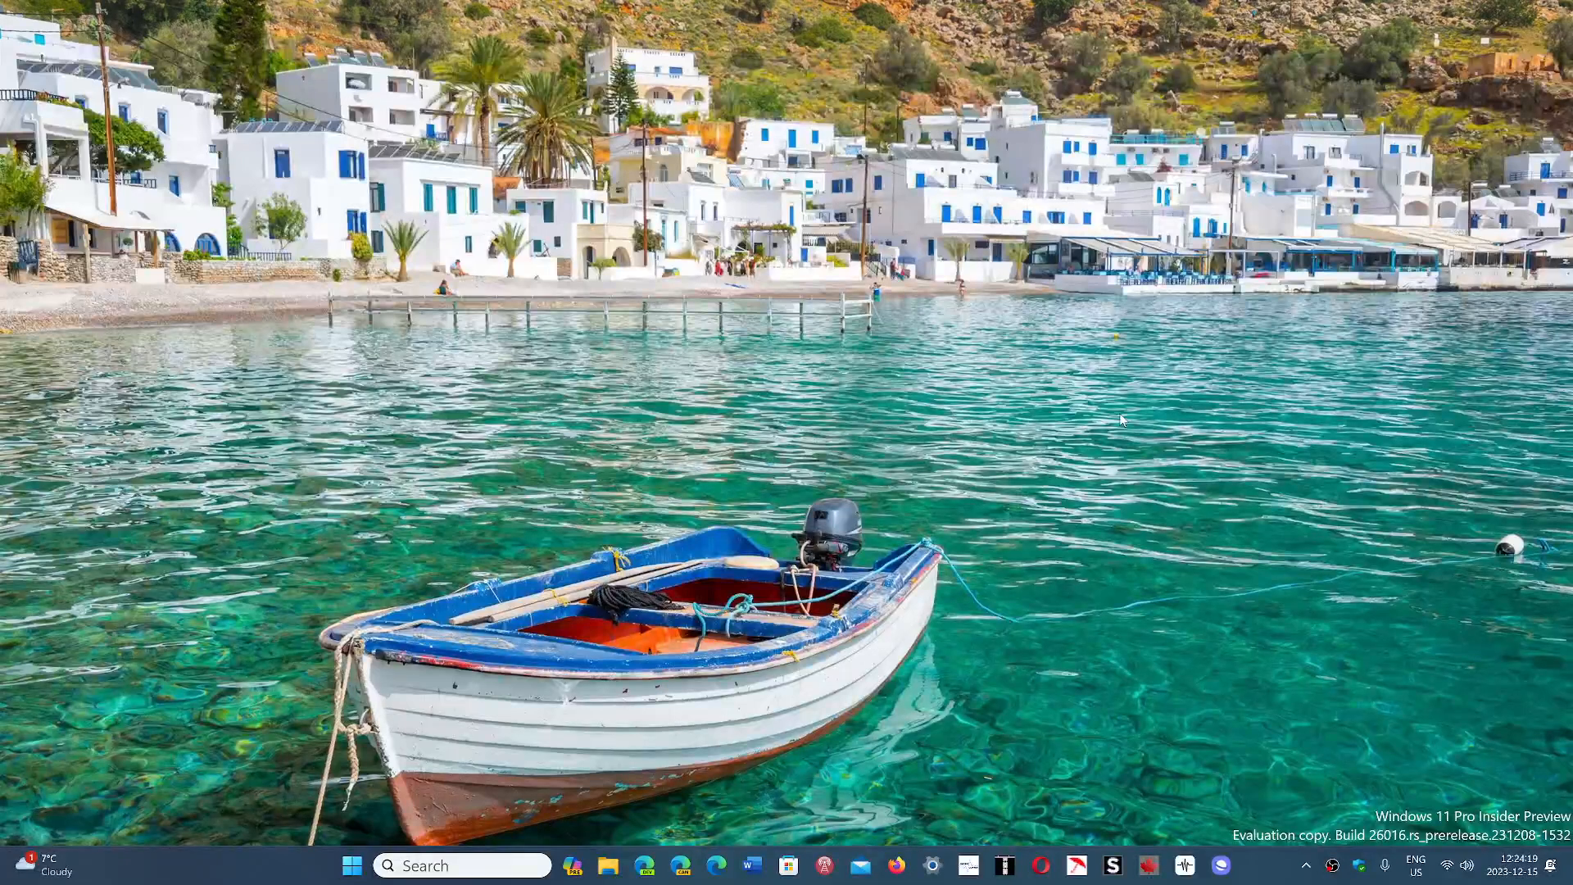
mouse_move(886, 778)
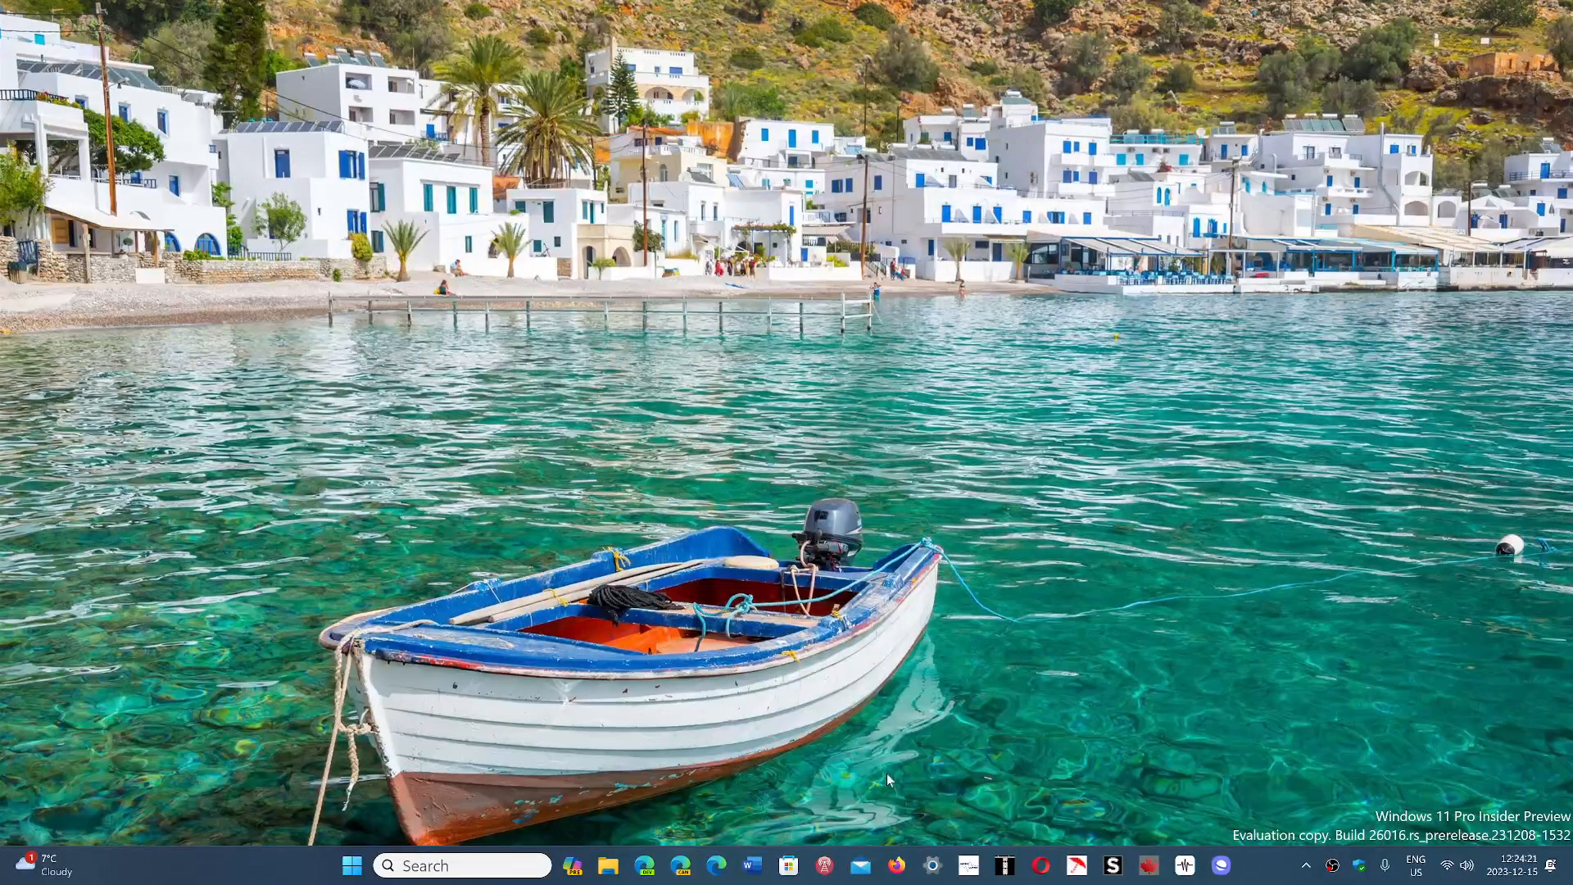
mouse_move(769, 783)
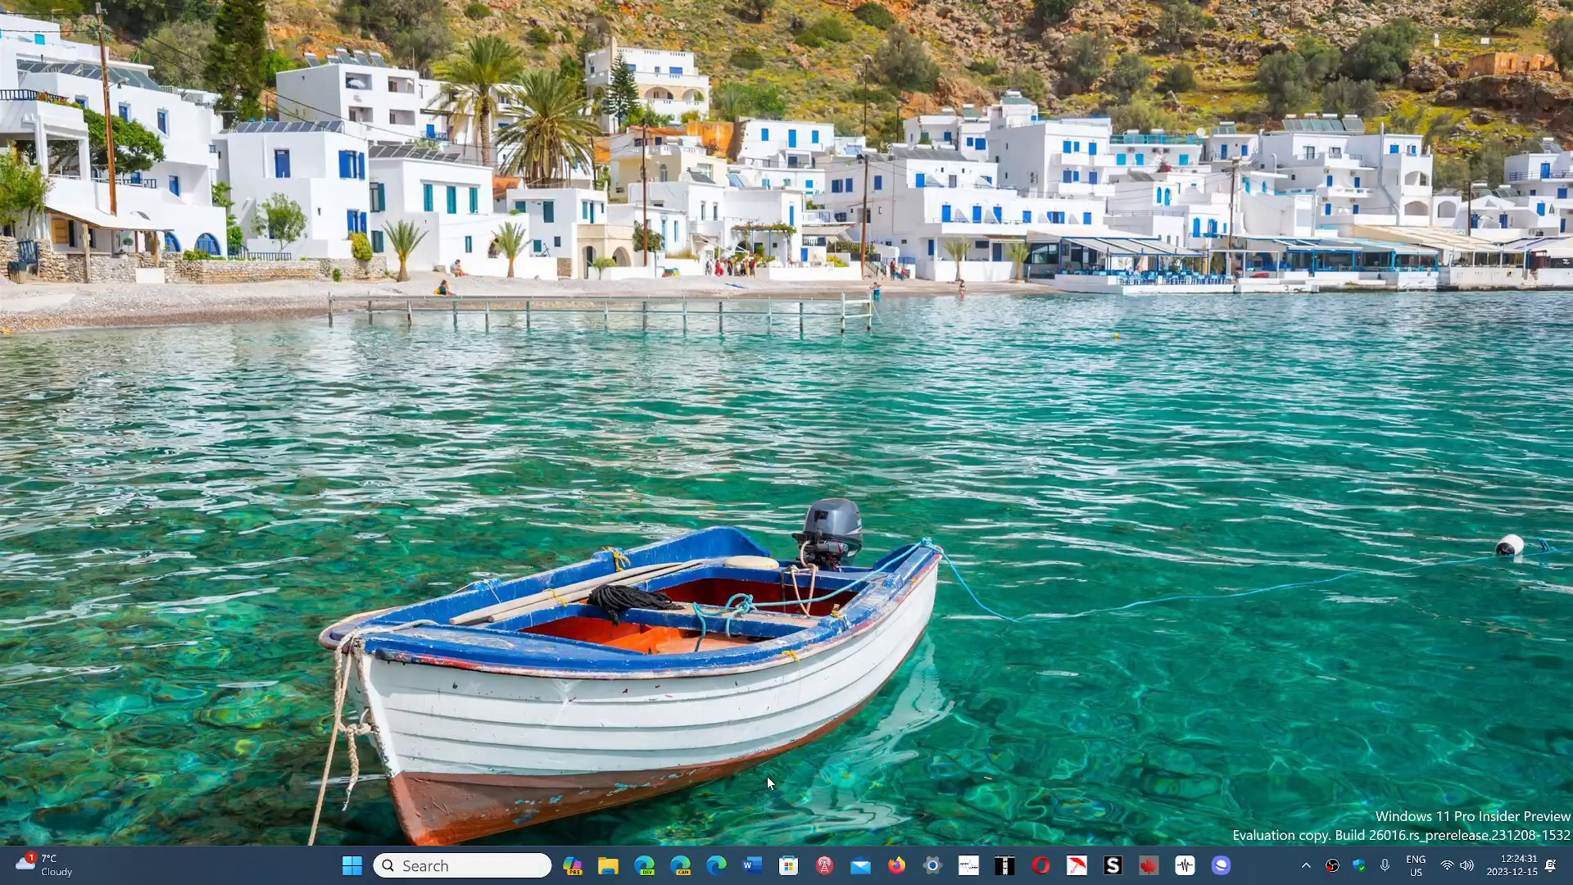
Switch from Chrome to Microsoft Edge on the taskbar, showing the google.ca homepage.
click(716, 865)
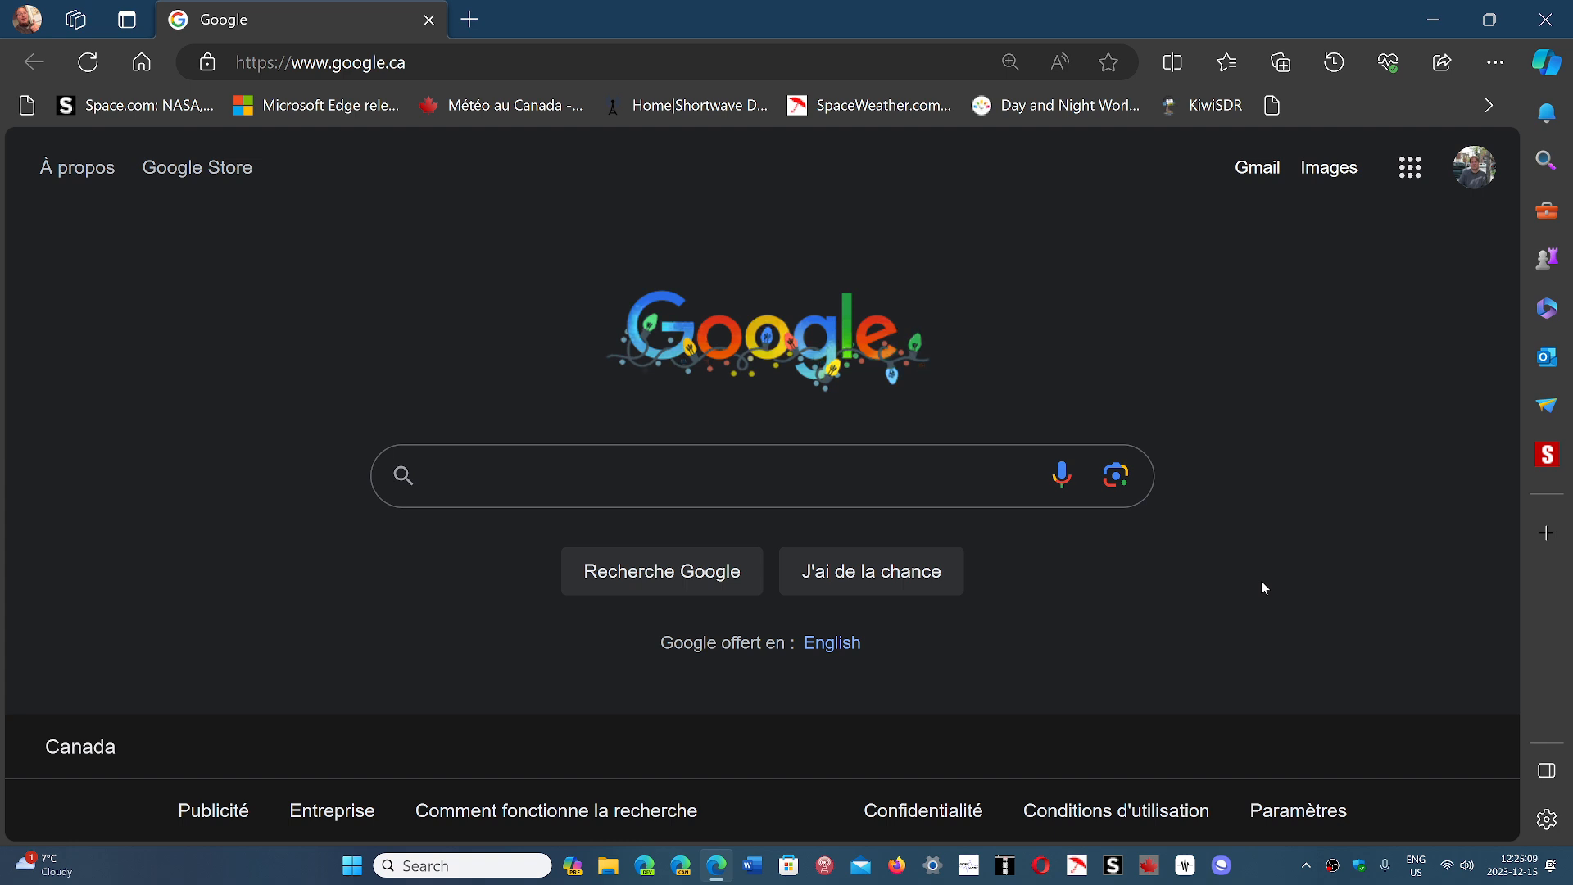
Activate the search box on Edge's Google Canada homepage, ready for typing.
click(702, 476)
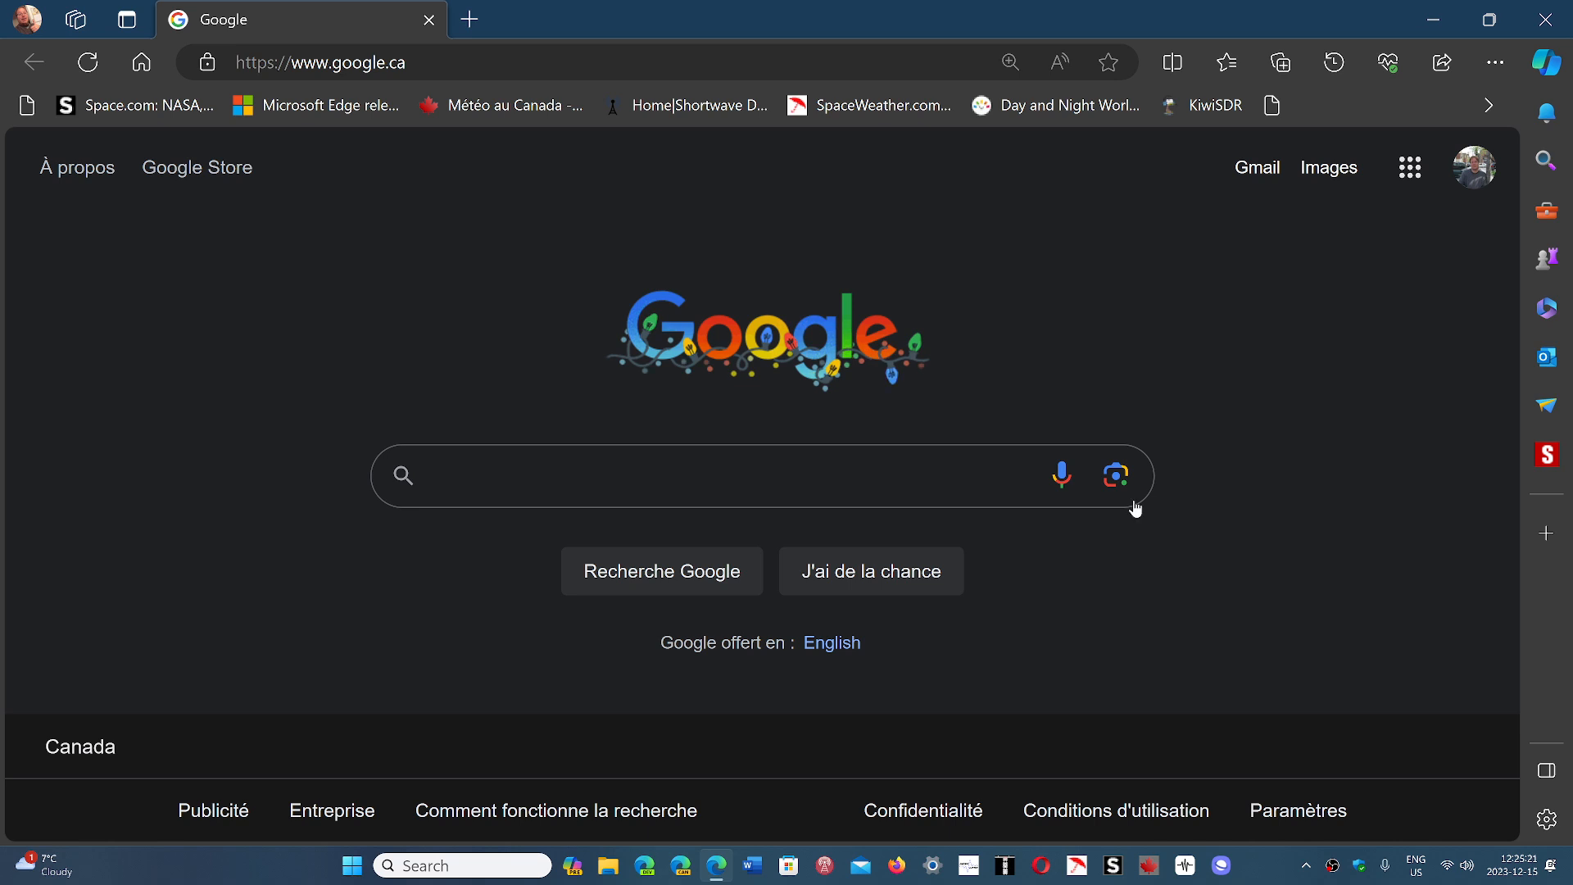
mouse_move(826, 733)
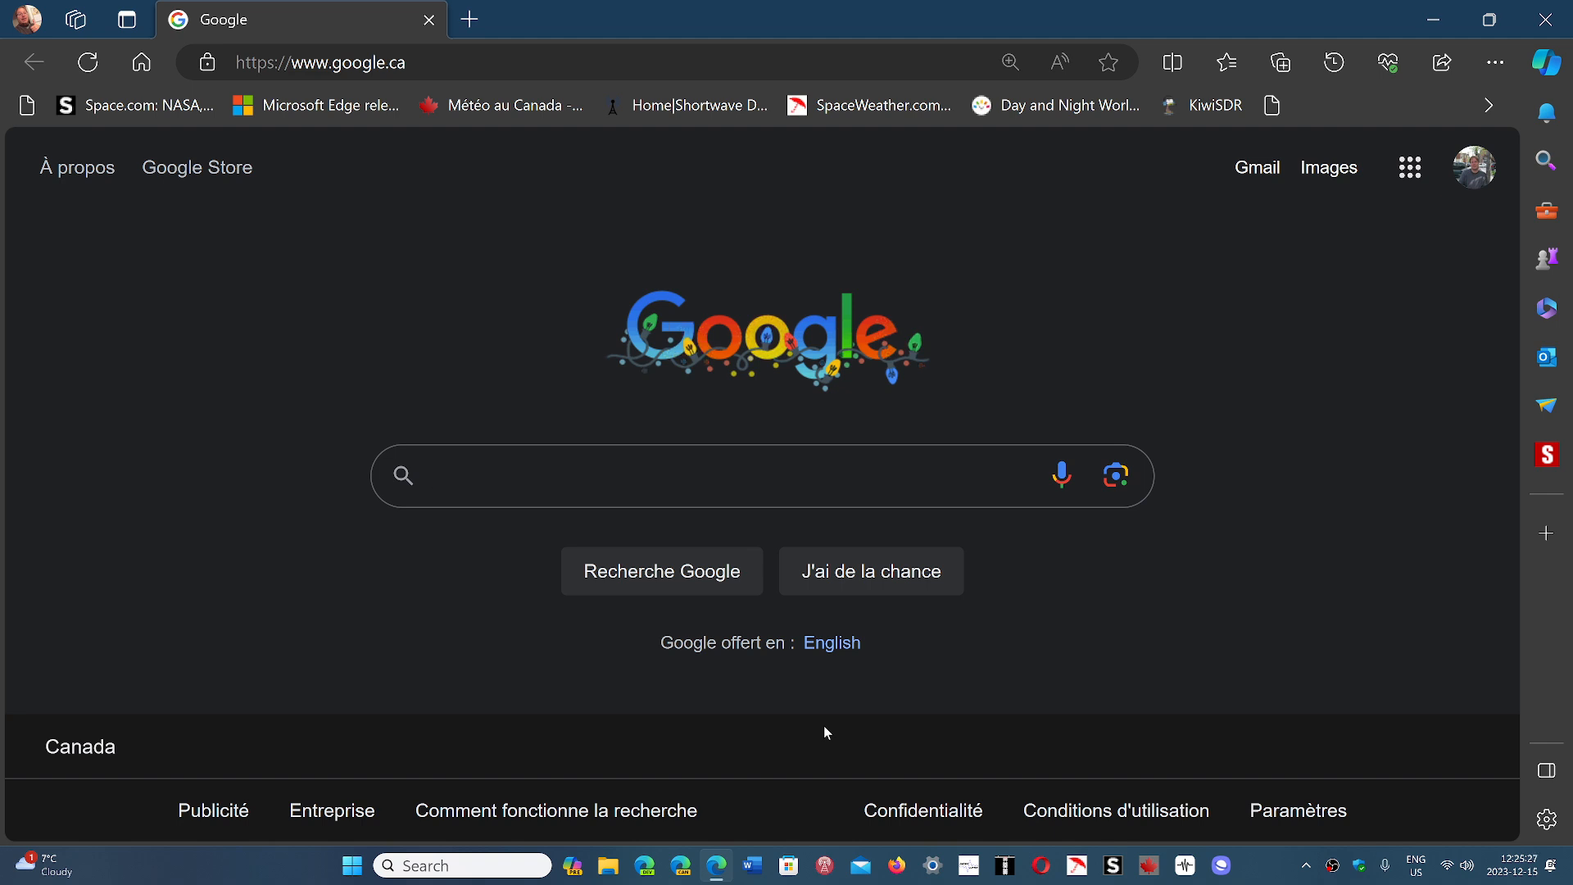
click(702, 475)
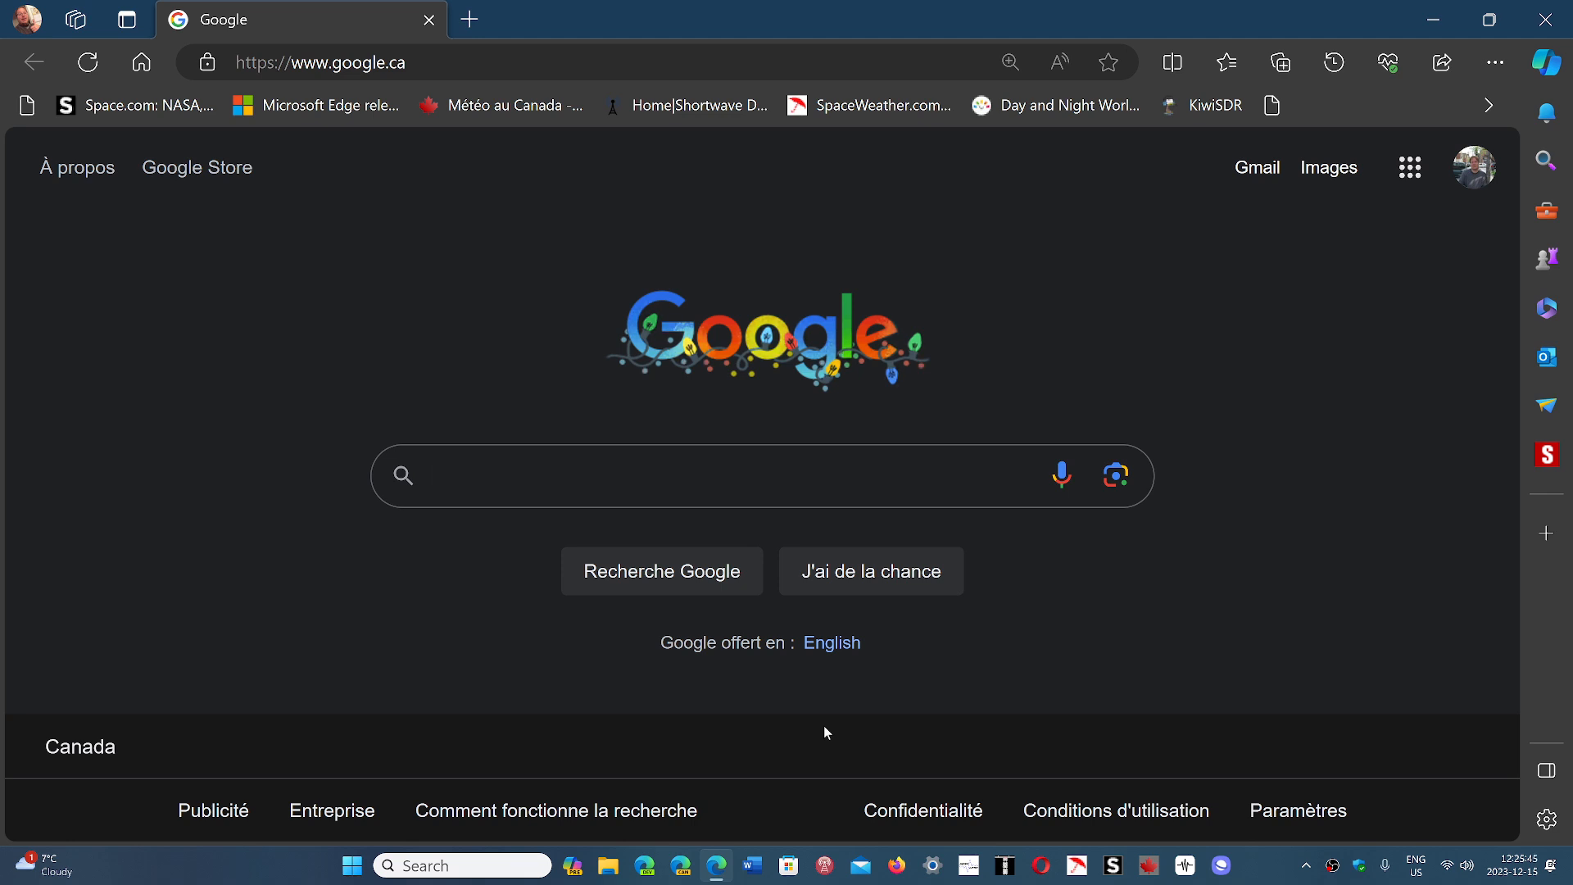
click(702, 476)
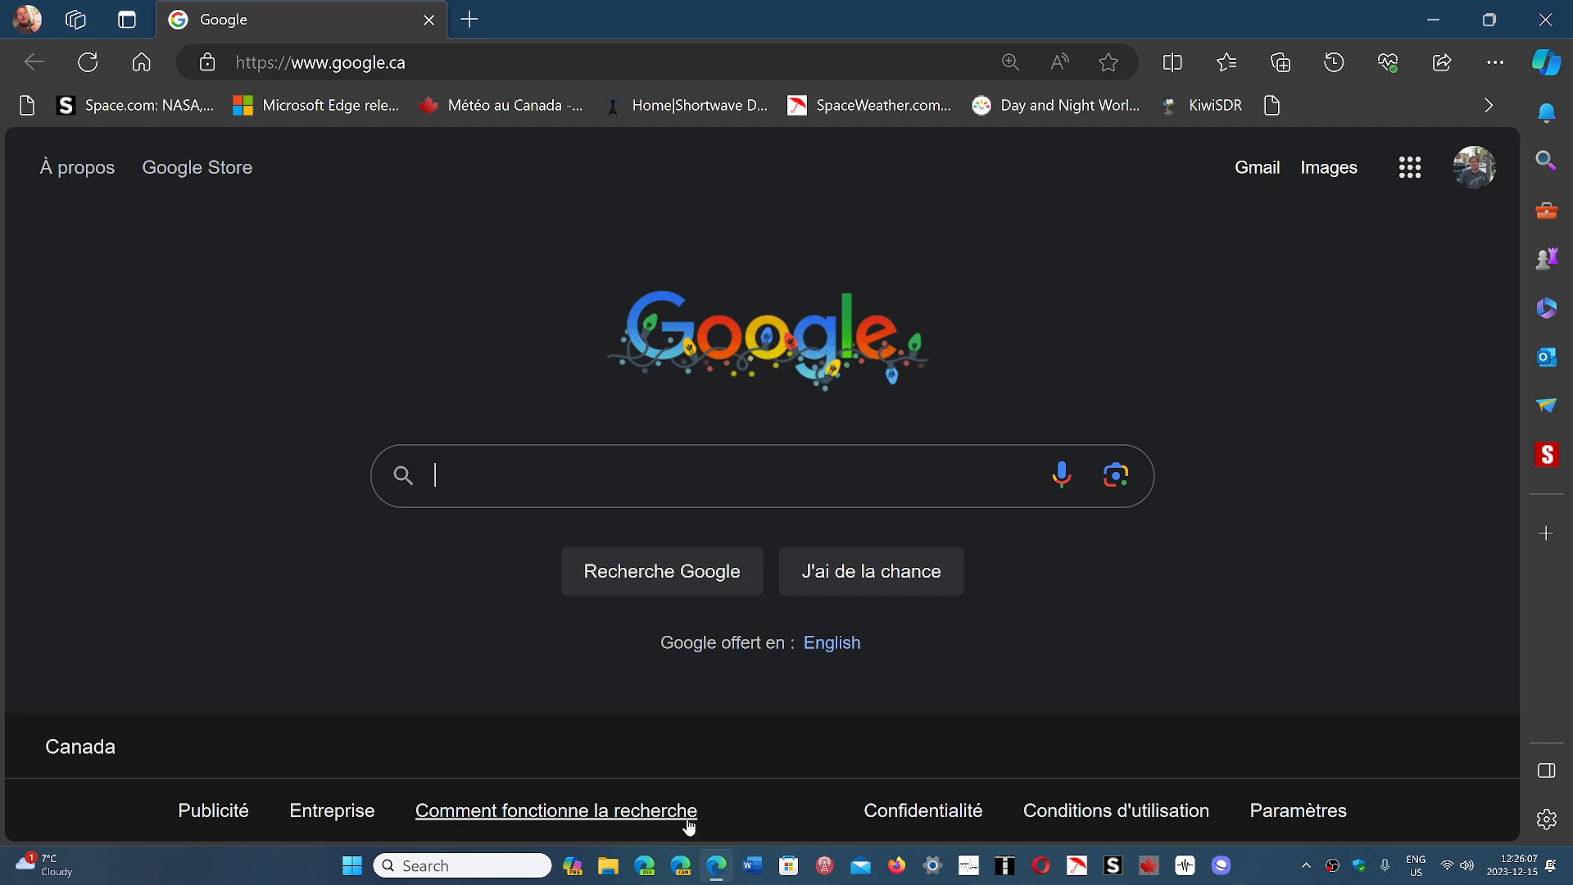
mouse_move(1016, 810)
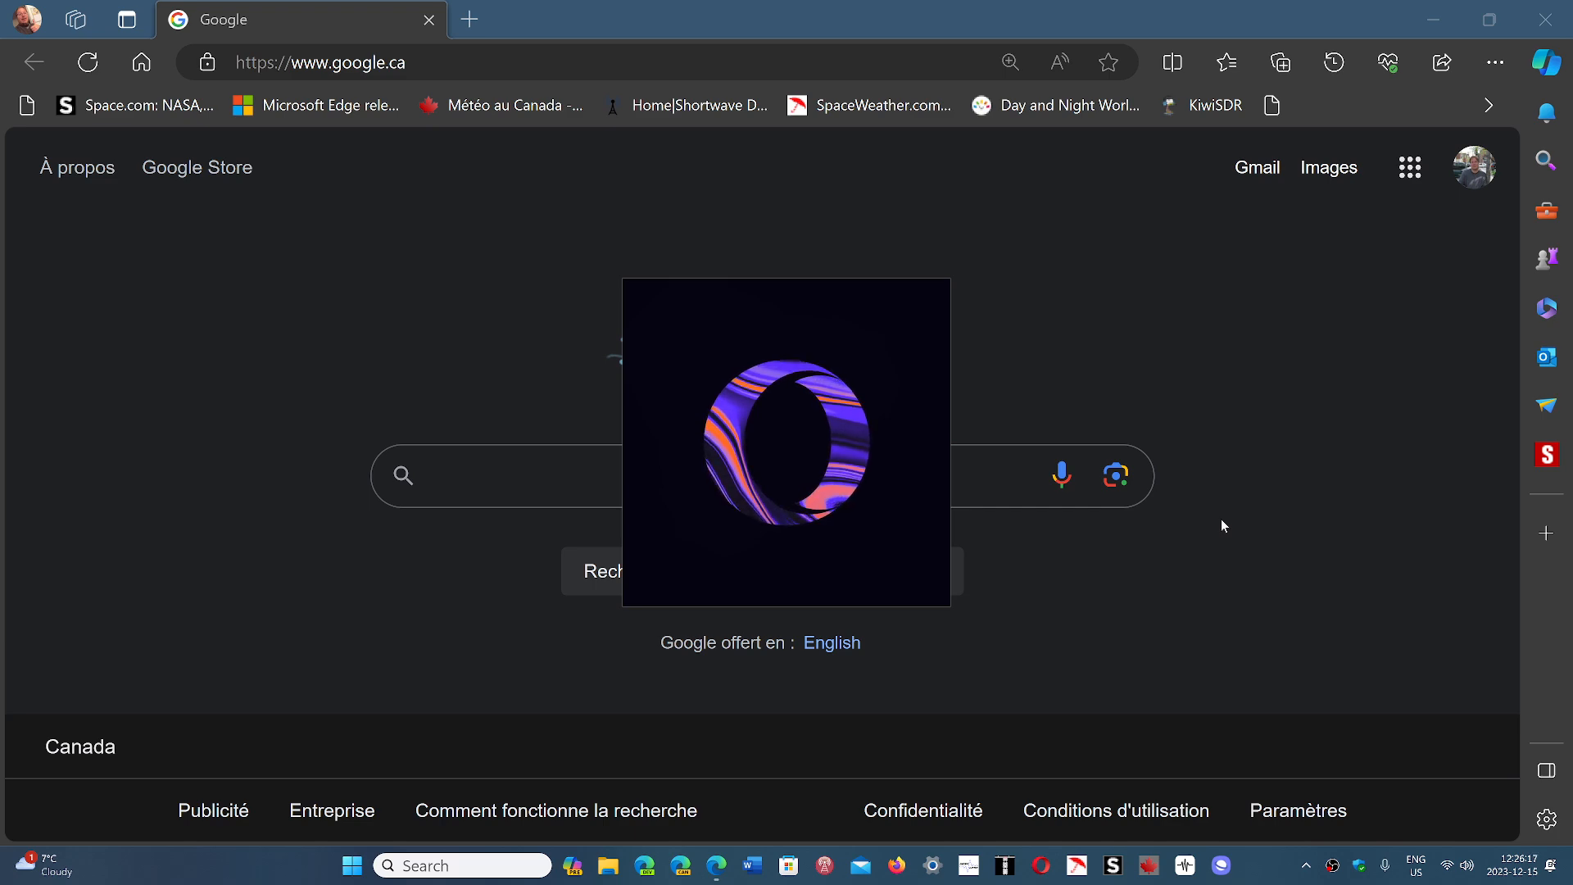
Launch Opera from the taskbar, then close it and confirm Quit Opera.
click(1041, 866)
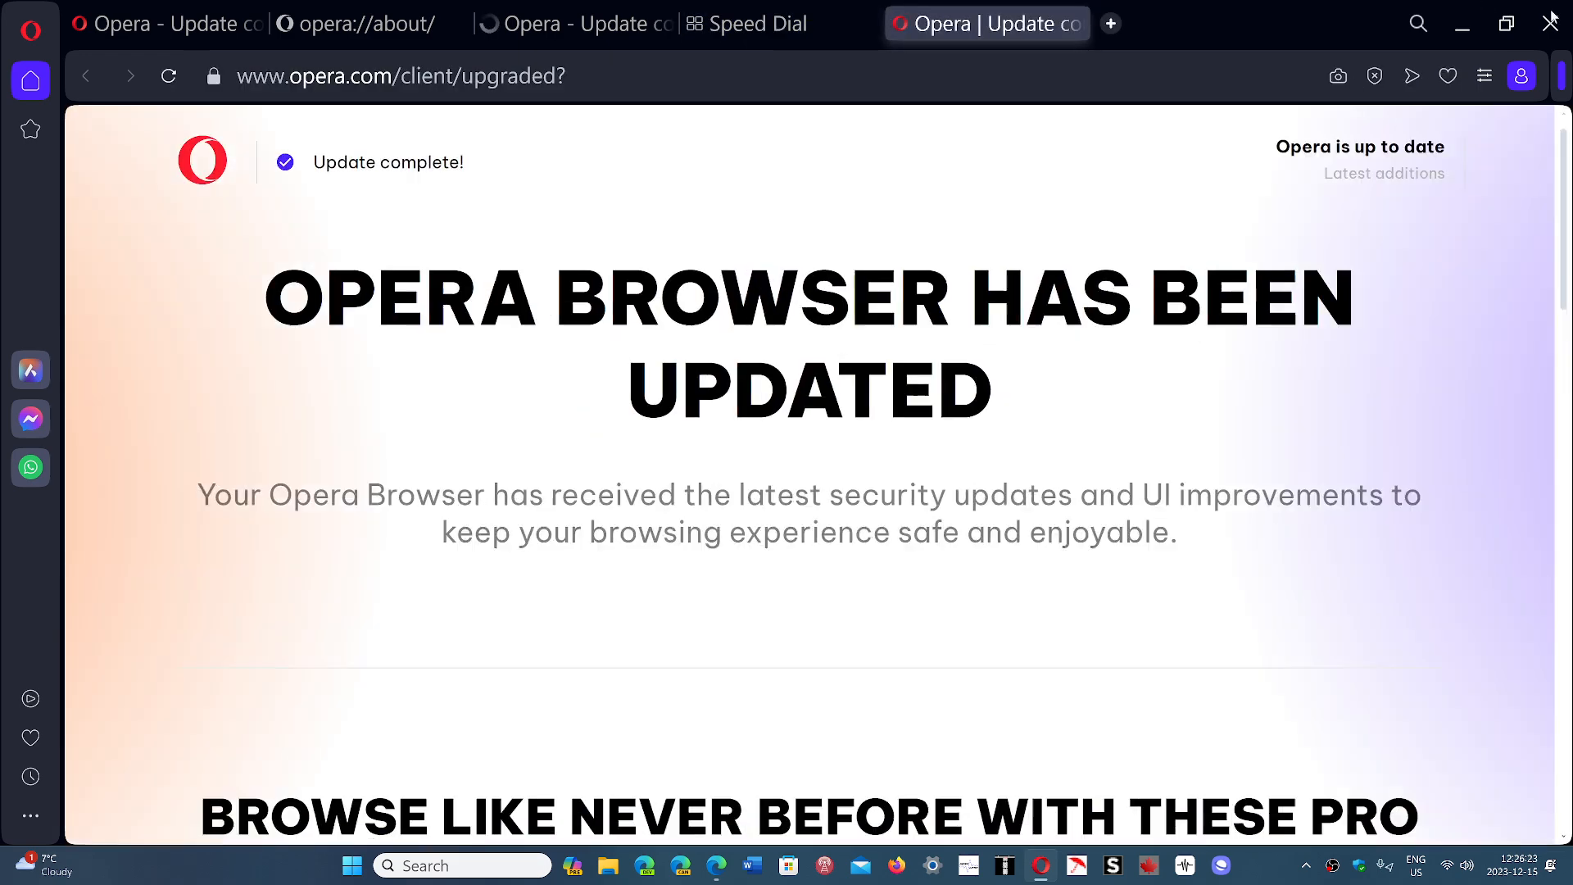
click(1548, 22)
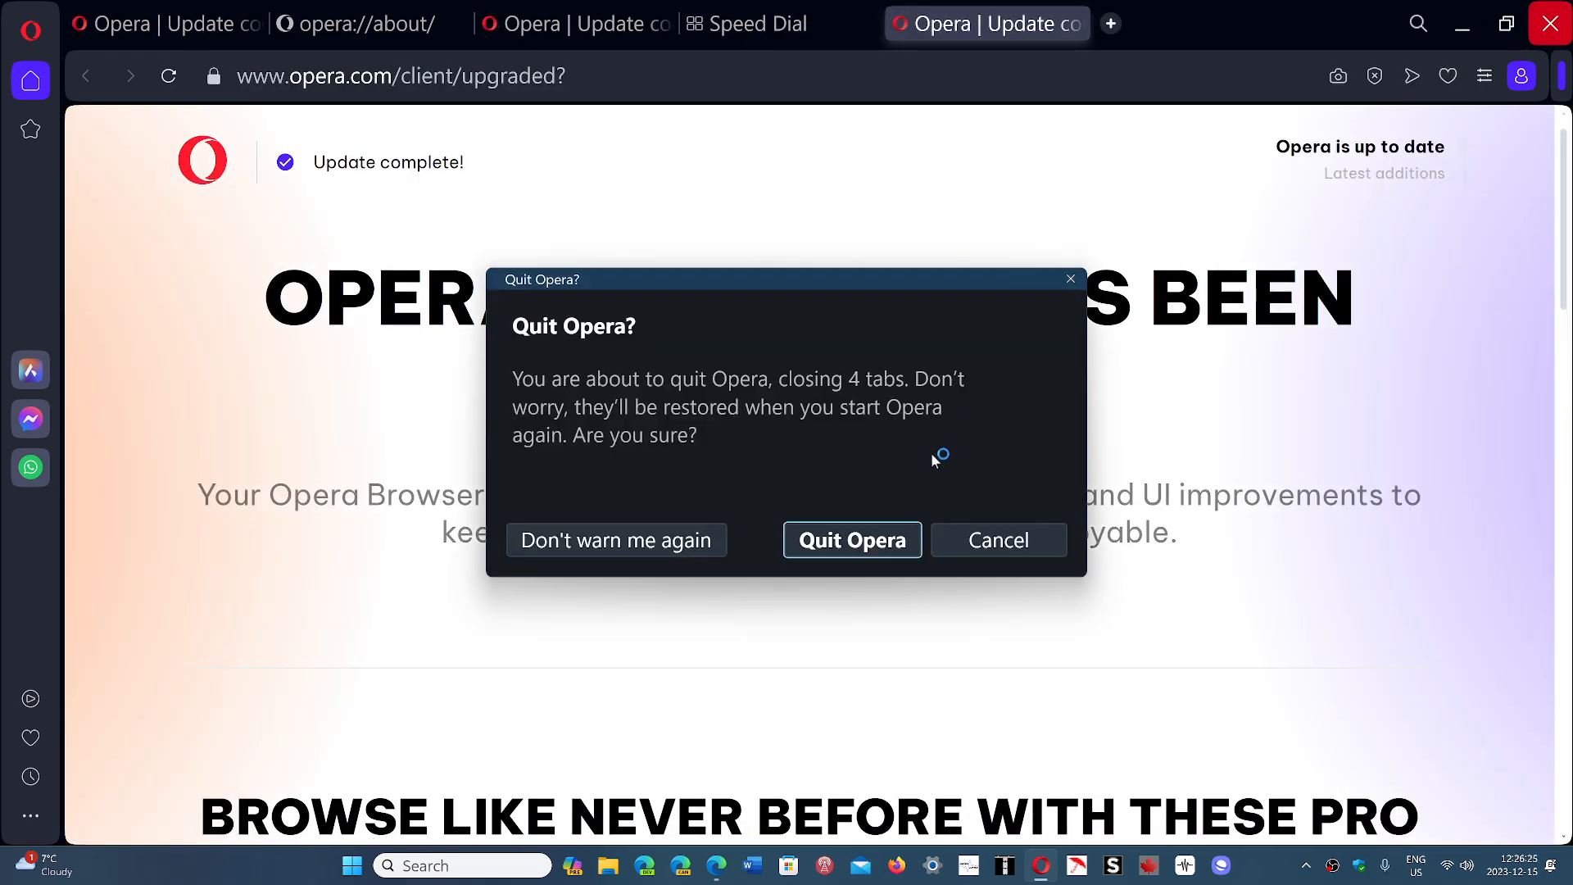
click(851, 540)
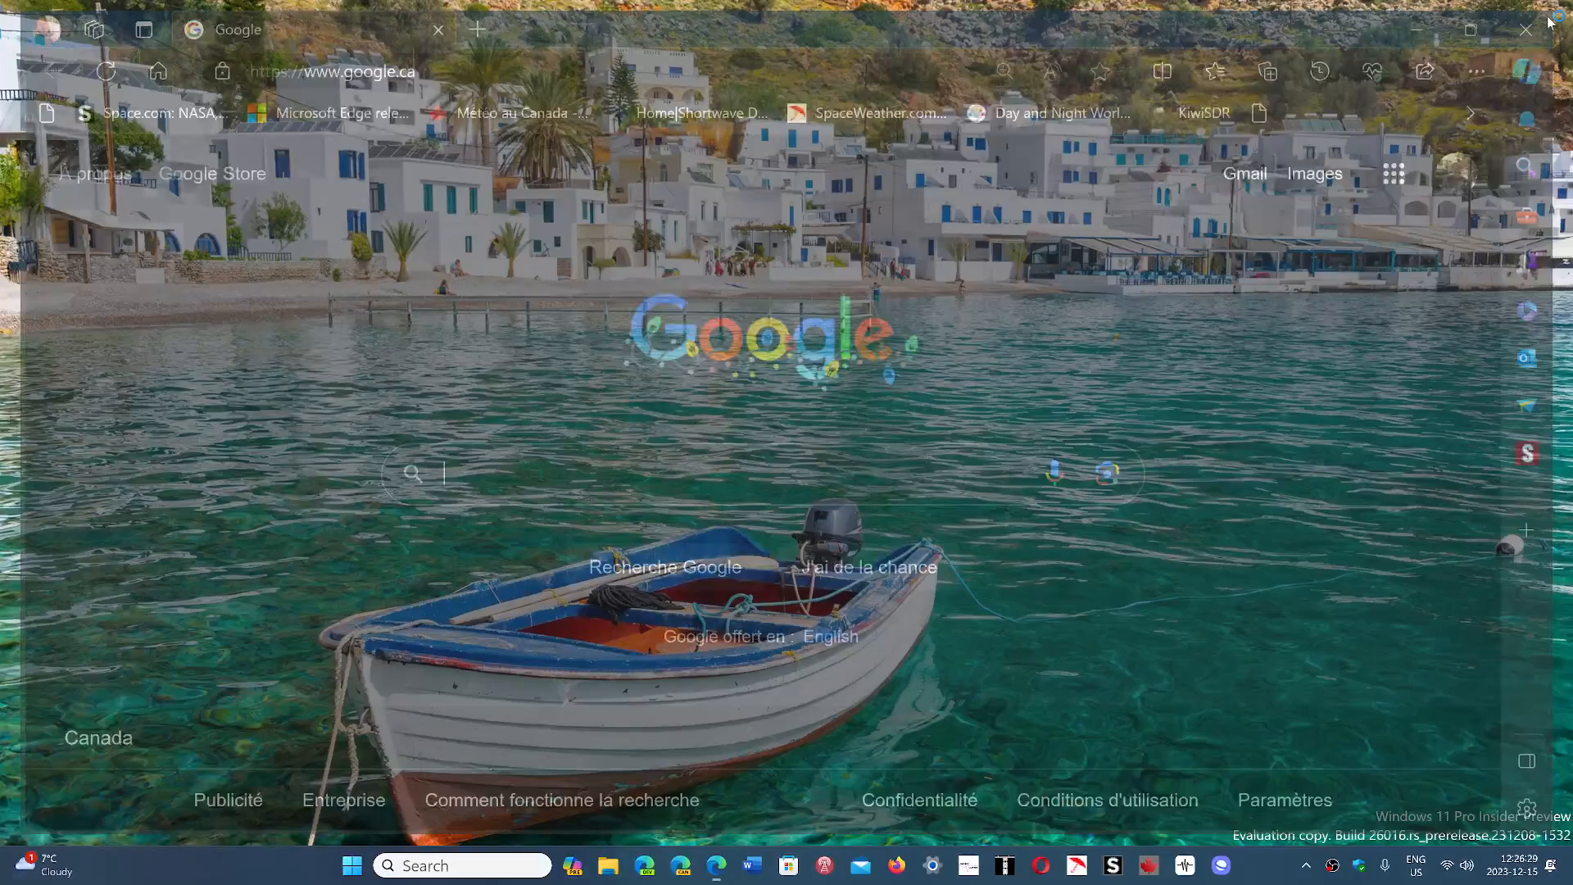
Close the Microsoft Edge window, leaving no browsers open.
click(1526, 30)
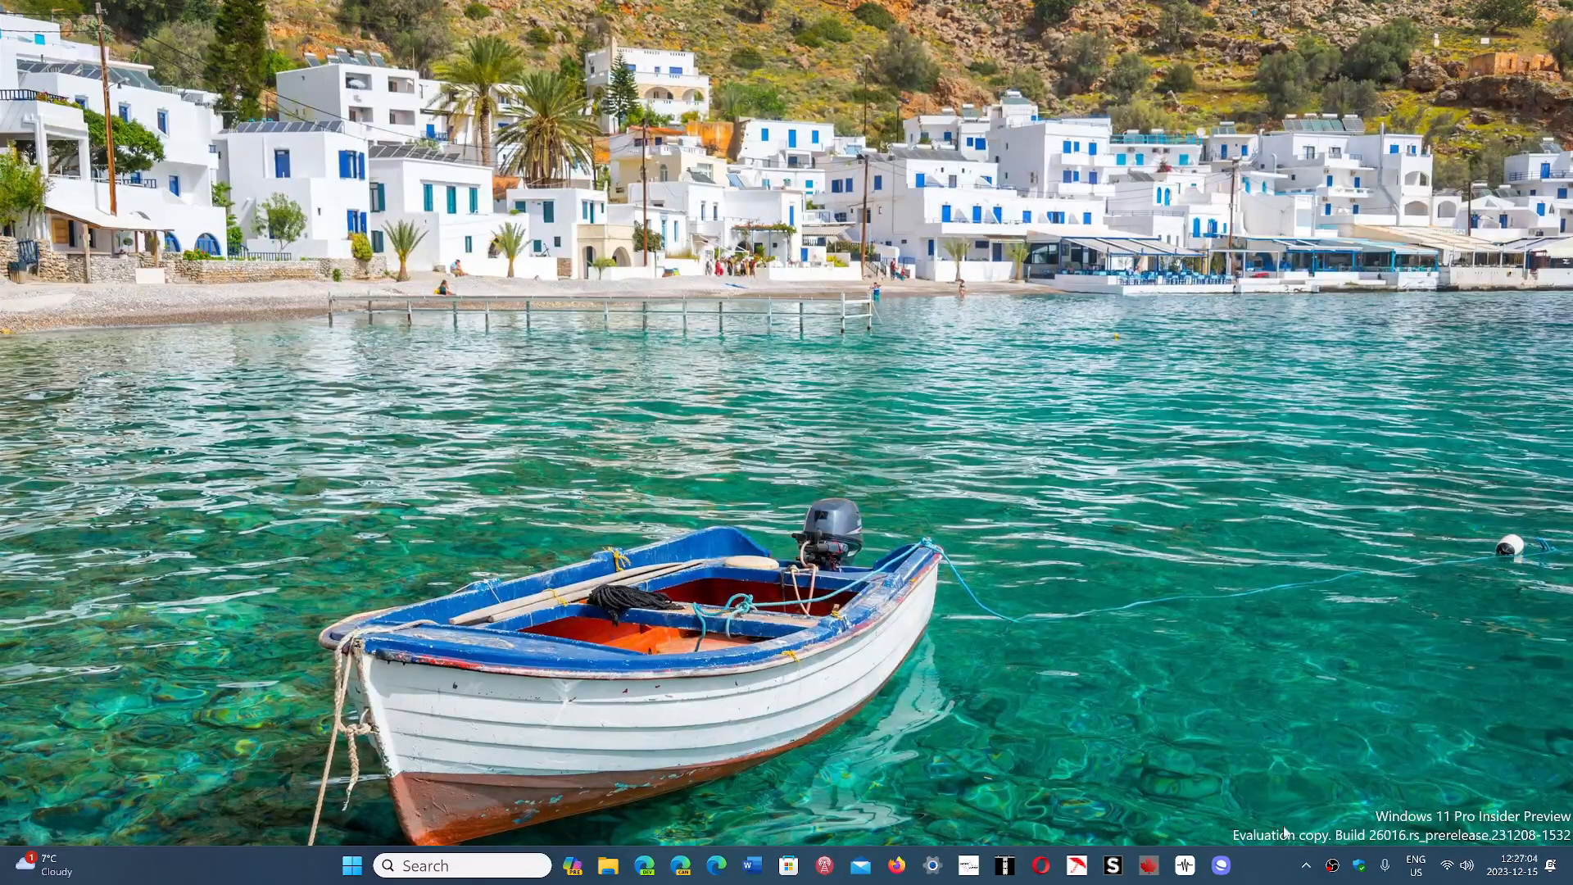
mouse_move(1264, 869)
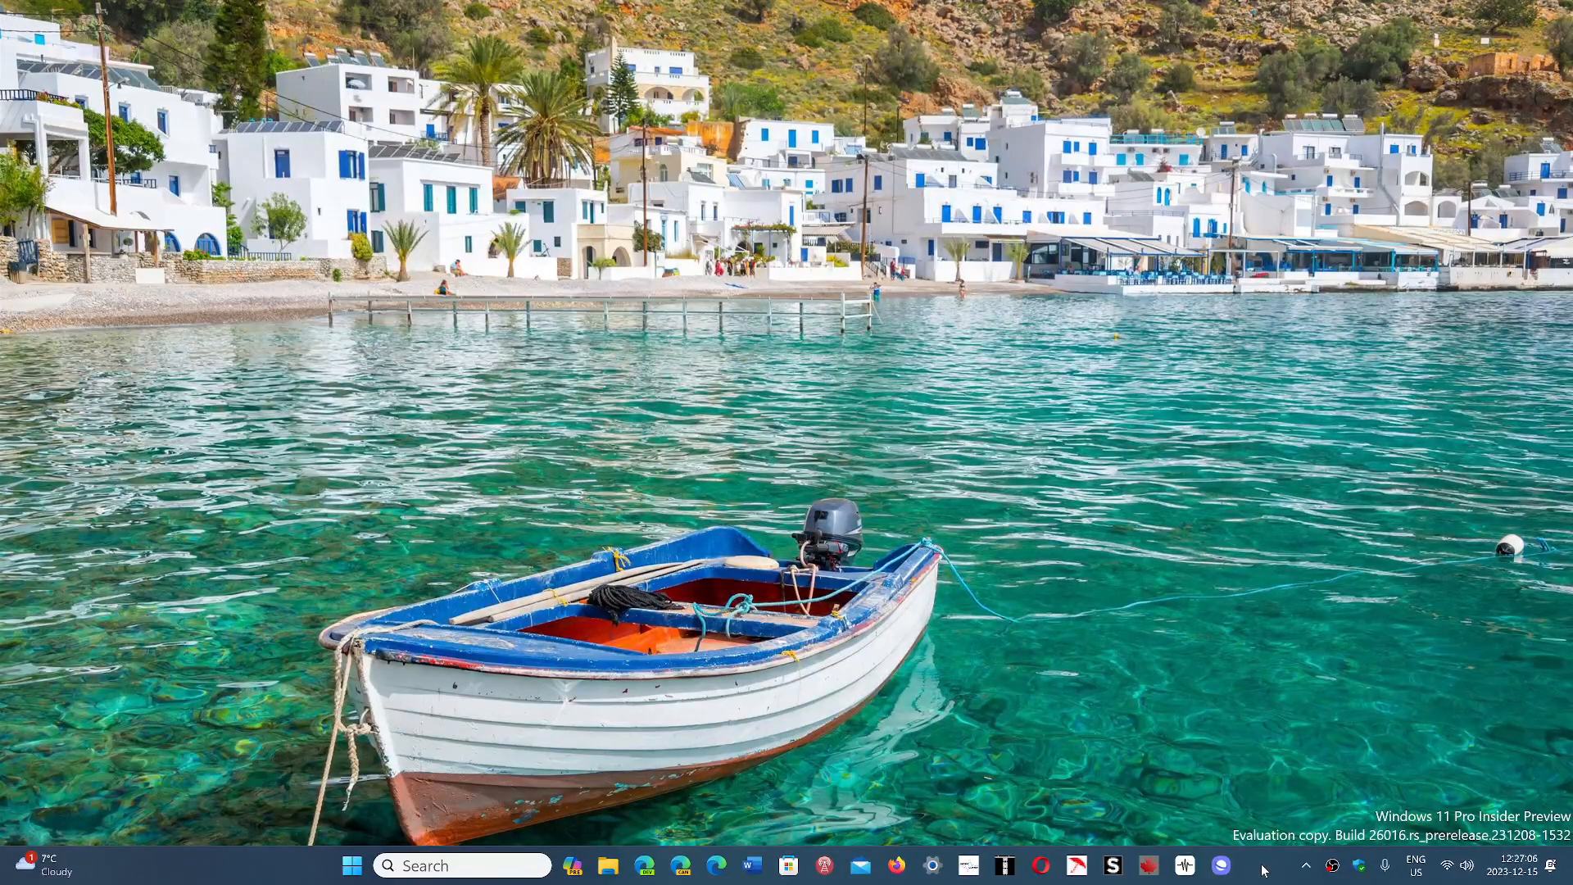